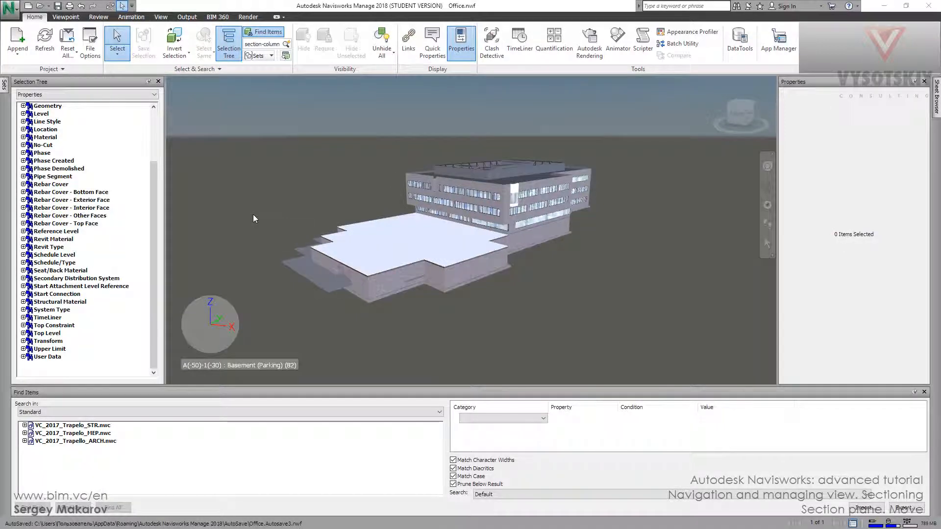
mouse_move(90, 42)
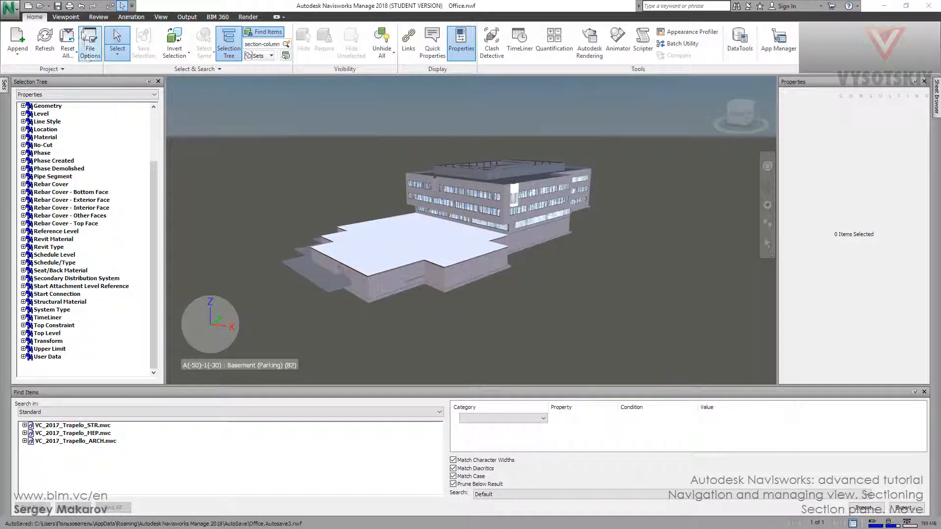
Switch the ribbon to the Viewpoint tab to reach the sectioning tools
left_click(66, 16)
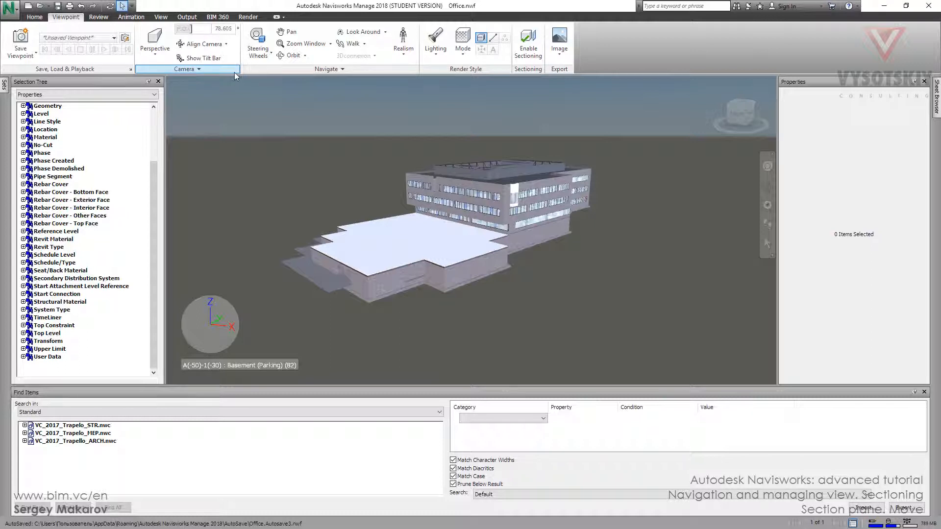
mouse_move(527, 42)
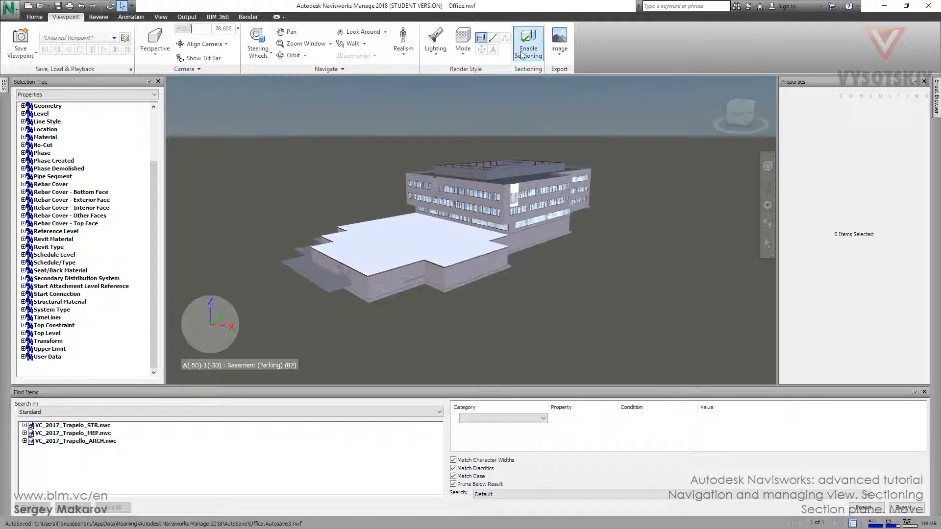
Enable sectioning and open the Current Plane list, keeping Plane 1 selected
left_click(526, 43)
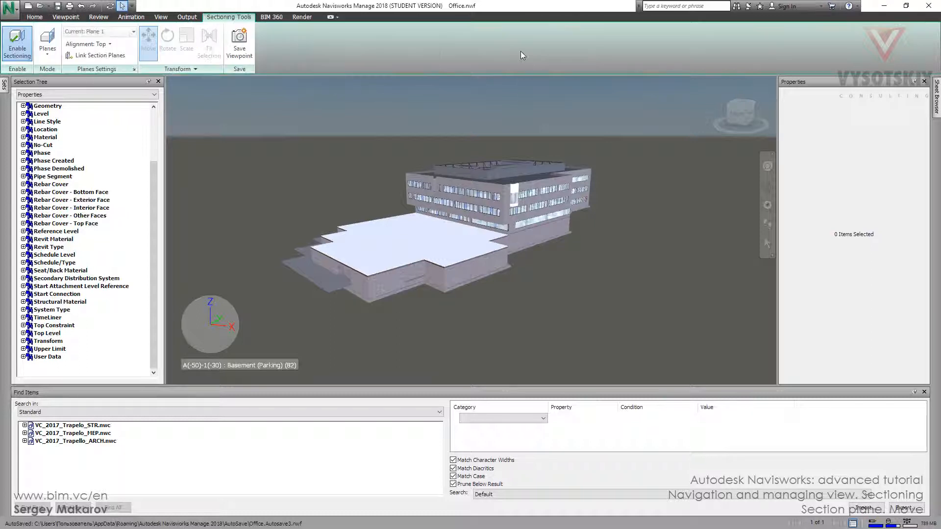
left_click(148, 41)
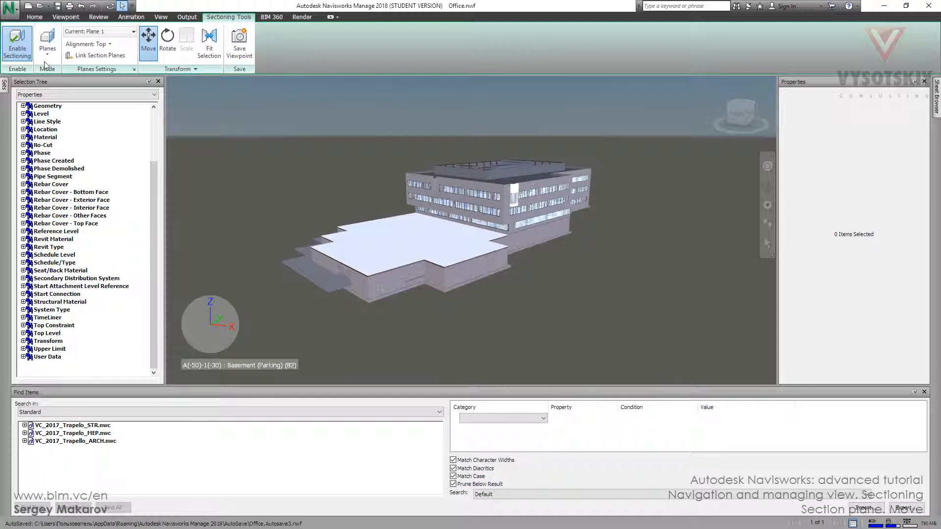
left_click(47, 43)
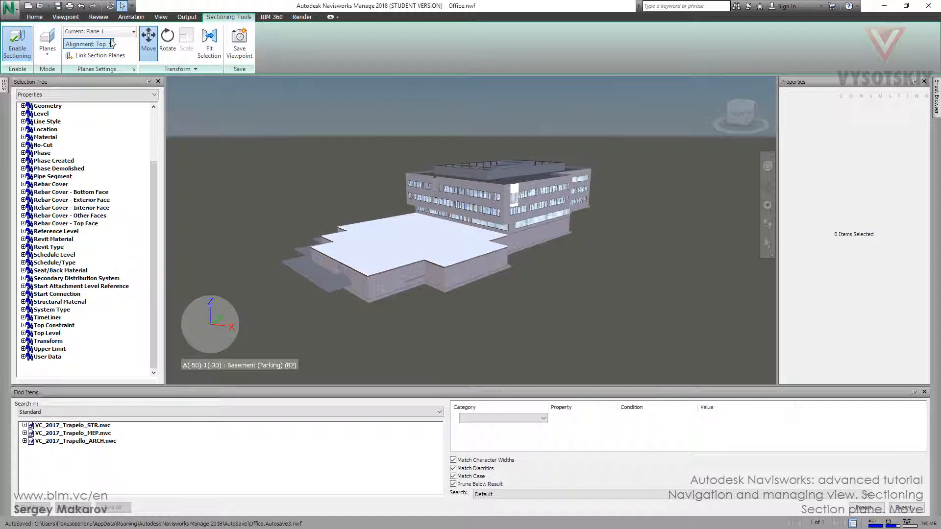
left_click(128, 31)
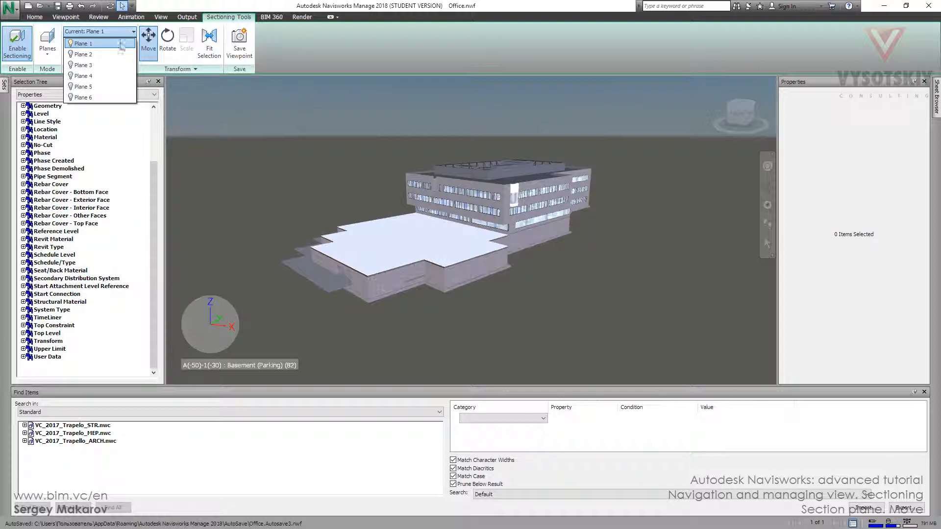
mouse_move(83, 97)
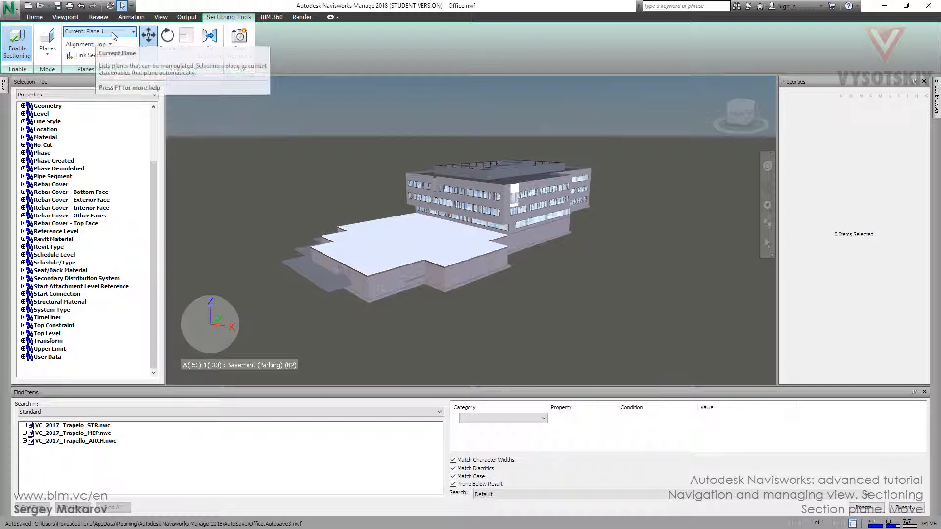
mouse_move(117, 35)
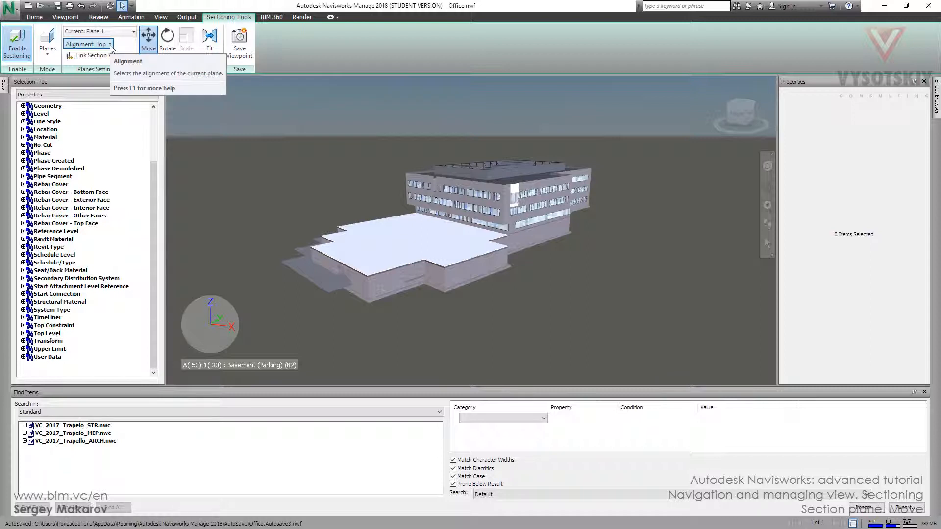
Set the section plane alignment to Top
left_click(88, 43)
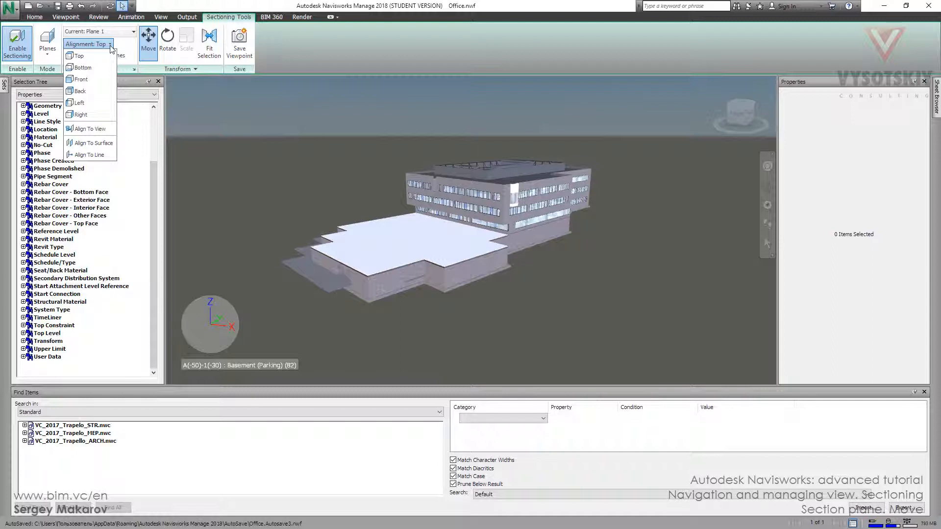
mouse_move(78, 56)
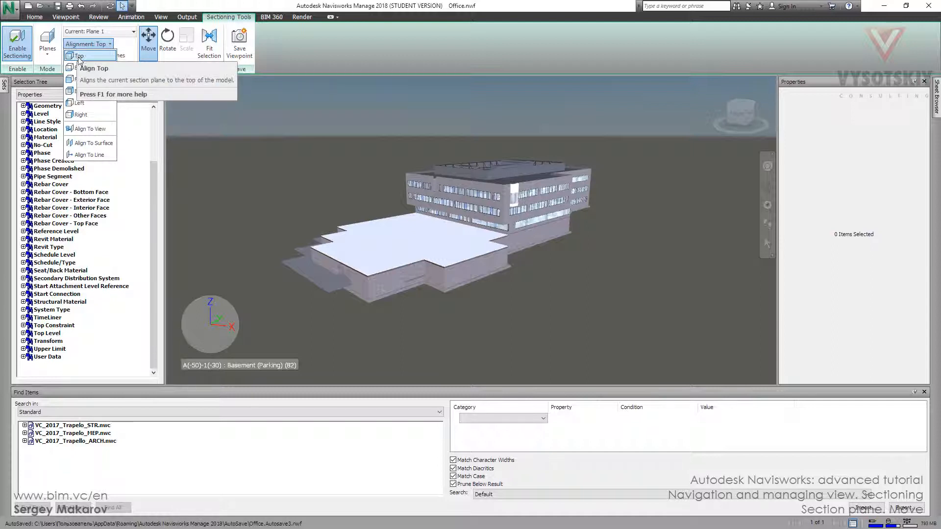
left_click(80, 56)
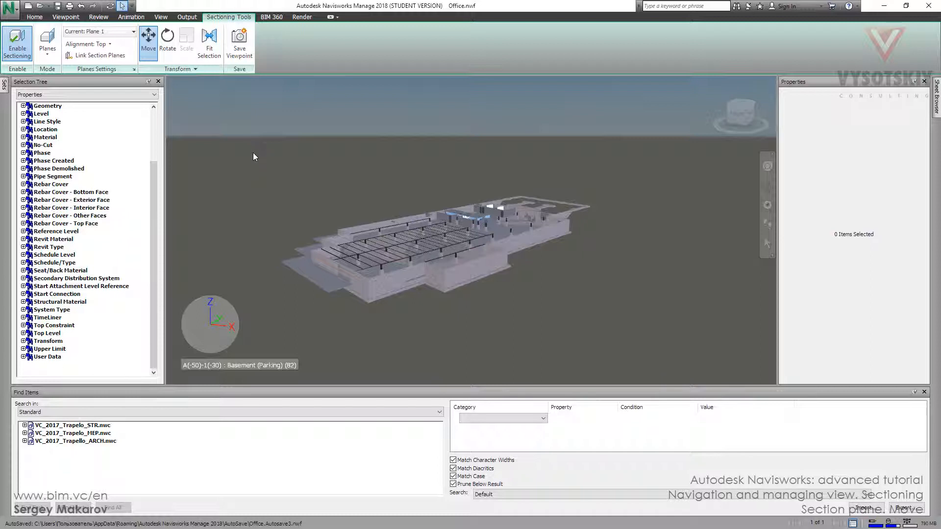
mouse_move(332, 221)
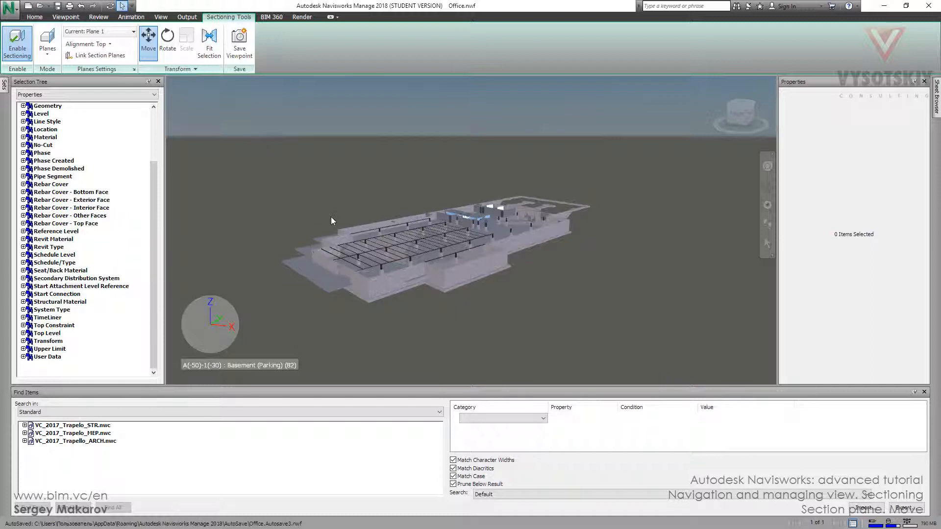
mouse_move(148, 39)
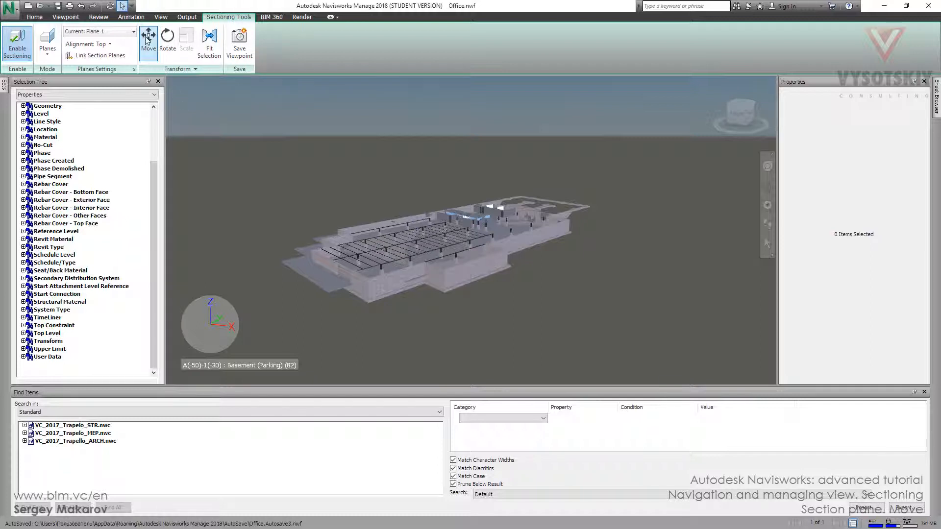
Turn on the Move gizmo for section Plane 1
left_click(148, 38)
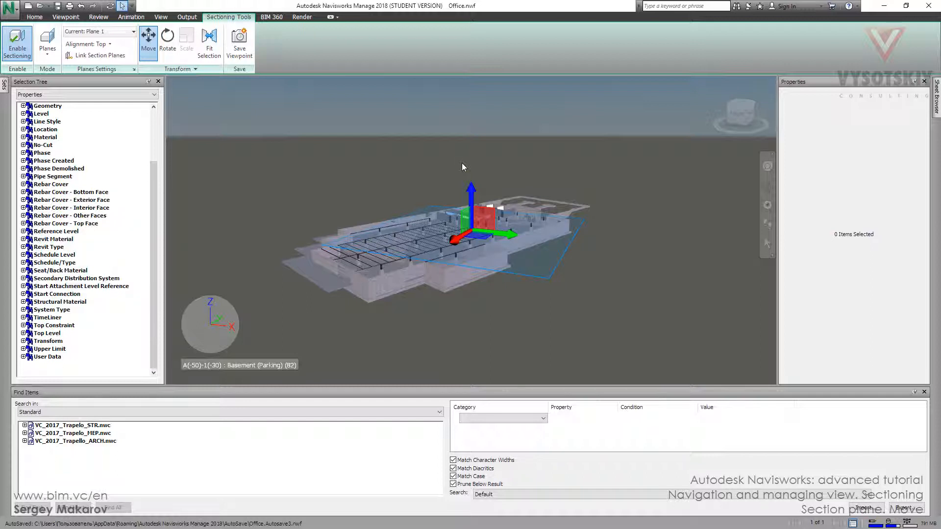
mouse_move(472, 192)
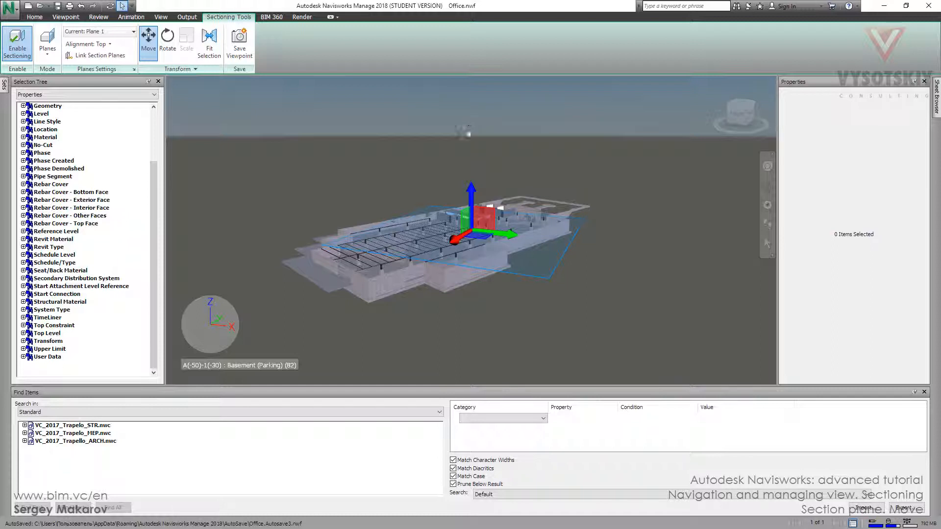
mouse_move(471, 192)
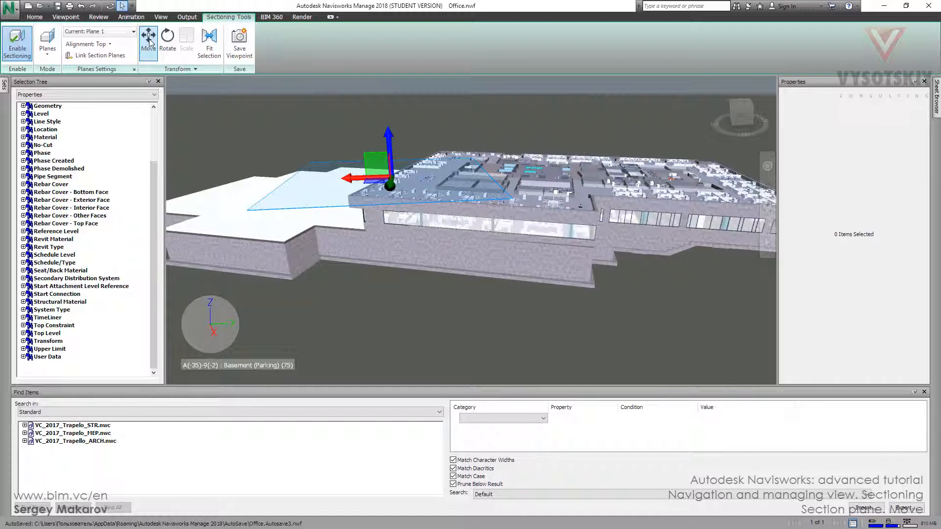
mouse_move(148, 40)
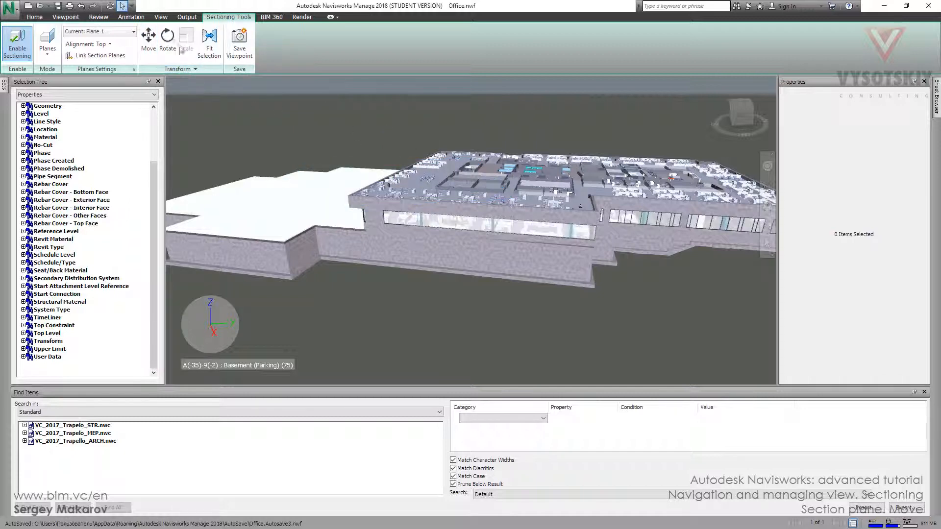
Toggle the Move gizmo back on for Plane 1 from an isometric view
left_click(148, 39)
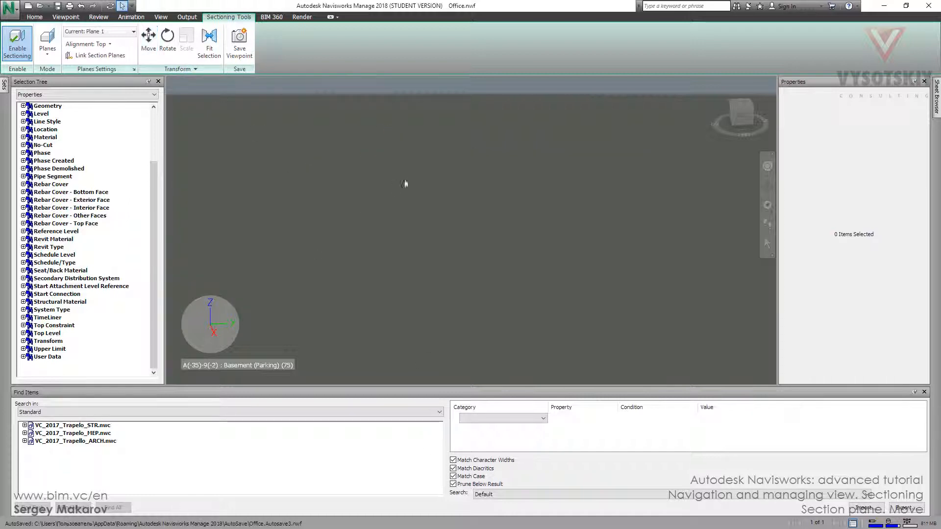
mouse_move(47, 44)
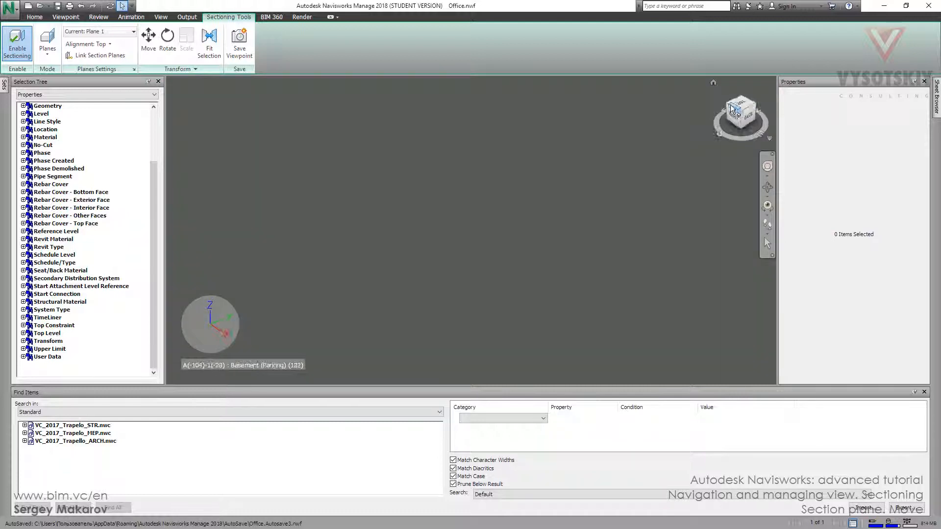
left_click(148, 39)
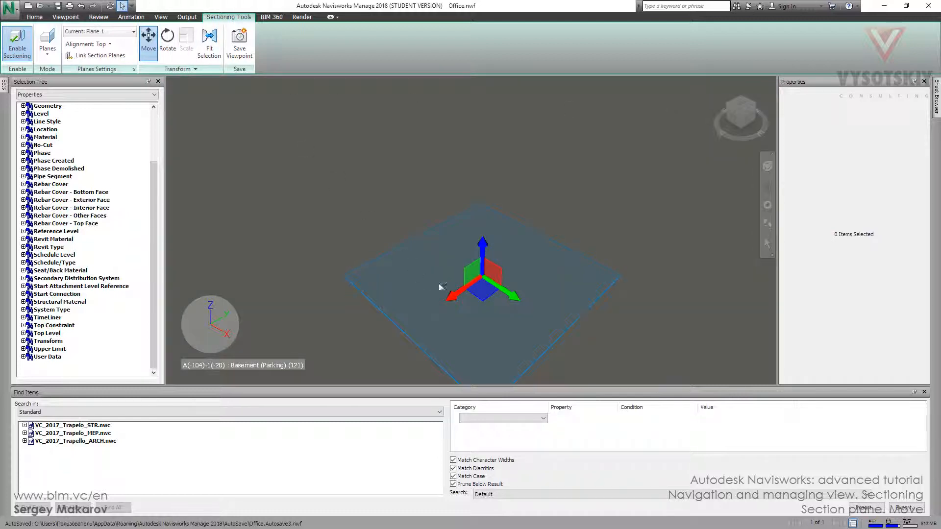